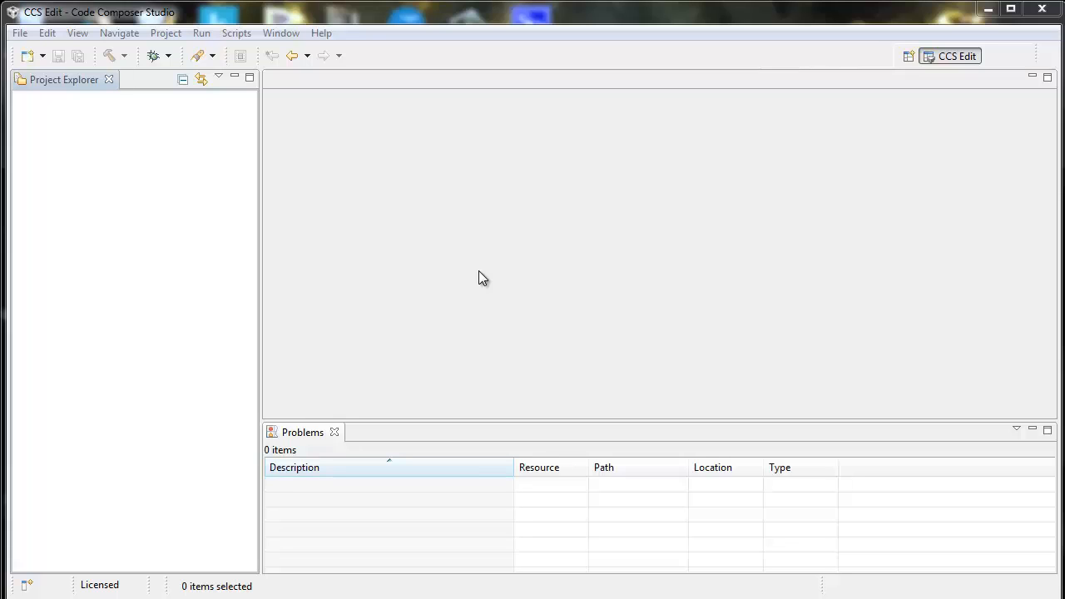
{"action": "mouse_move", "coordinate": [332, 63]}
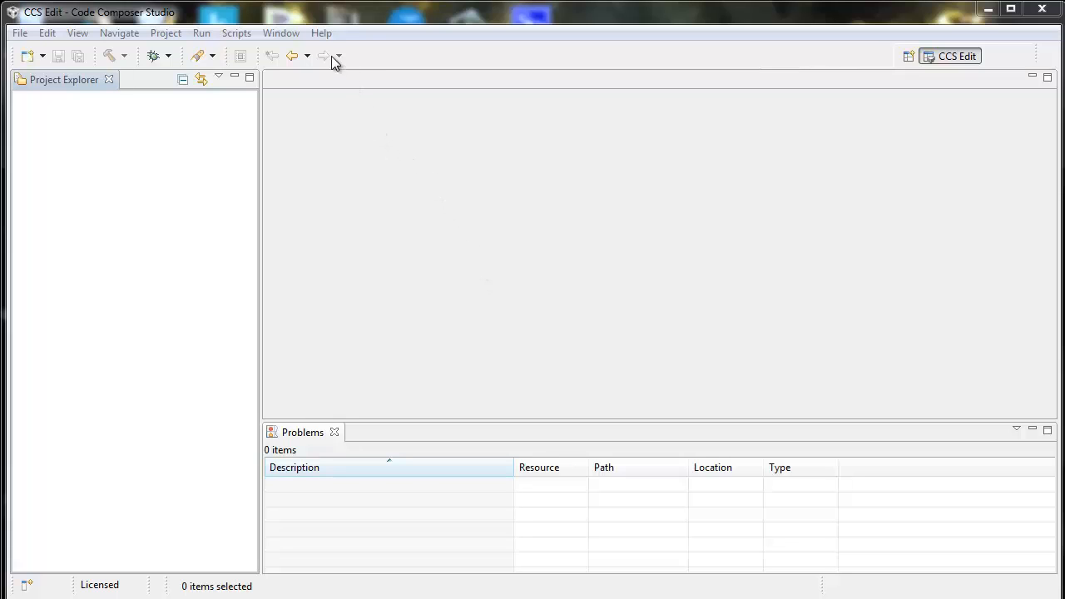
Open Help > Code Composer Studio Licensing Information and show the Upgrade page
{"action": "left_click", "coordinate": [321, 33]}
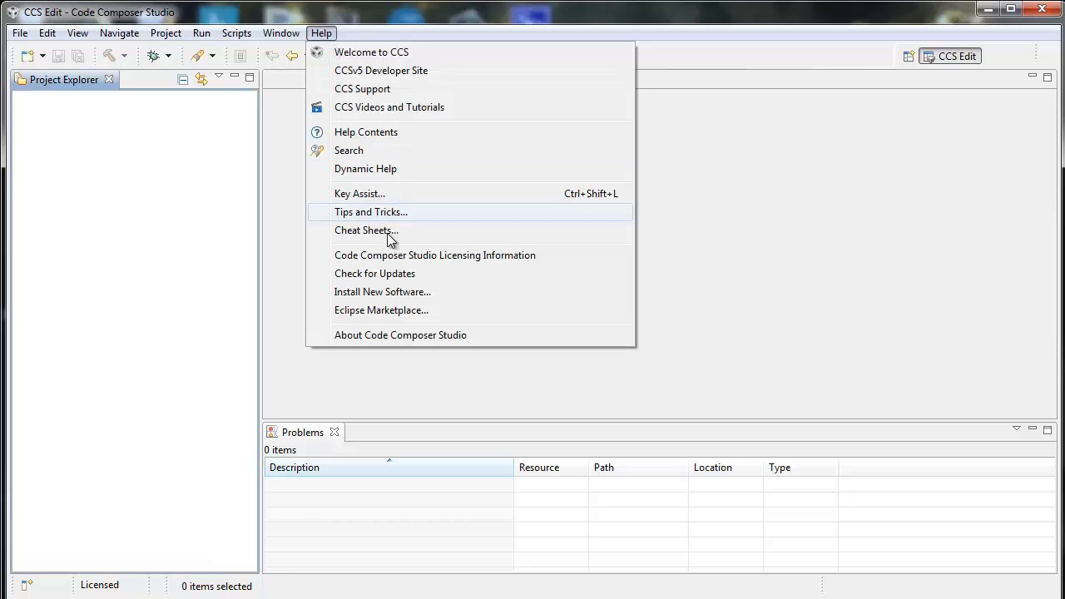
{"action": "left_click", "coordinate": [434, 255]}
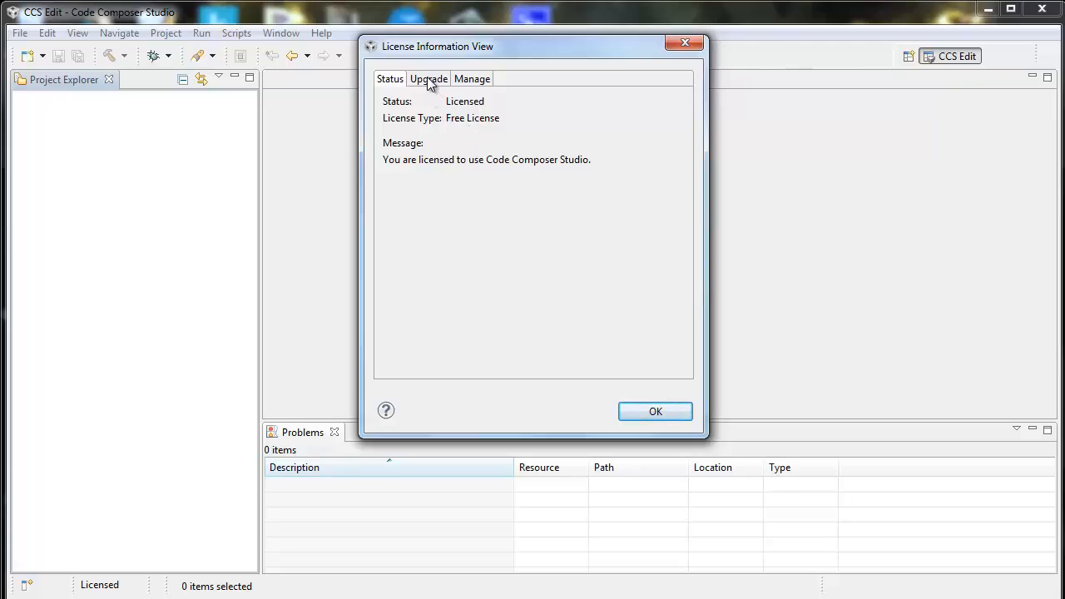
{"action": "left_click", "coordinate": [428, 78]}
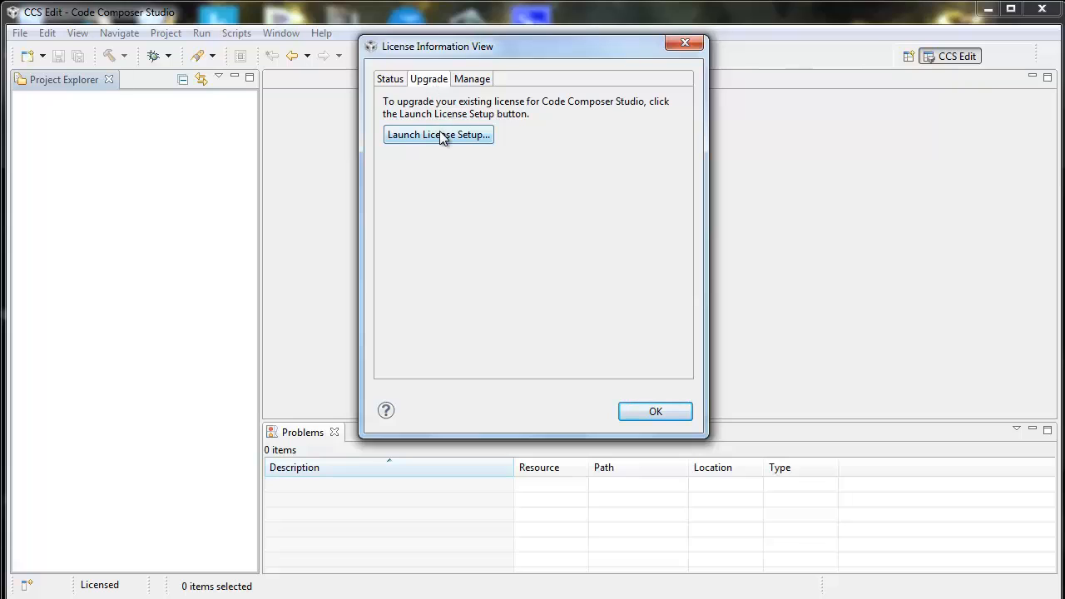
Launch the License Setup Wizard offering ACTIVATE and CODE SIZE LIMITED (MSP430)
{"action": "left_click", "coordinate": [438, 134]}
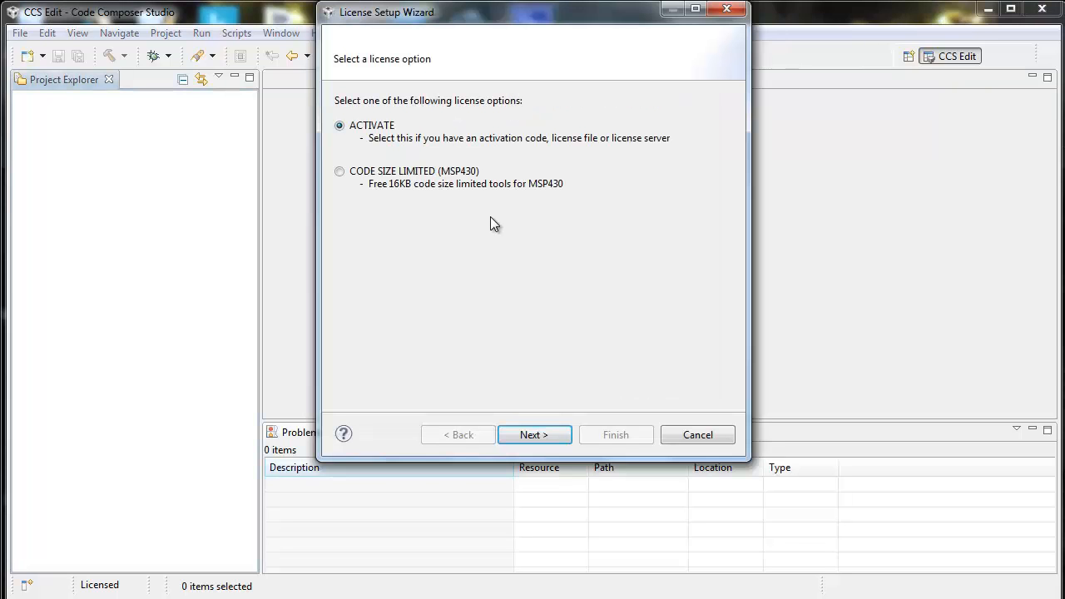
{"action": "mouse_move", "coordinate": [478, 224]}
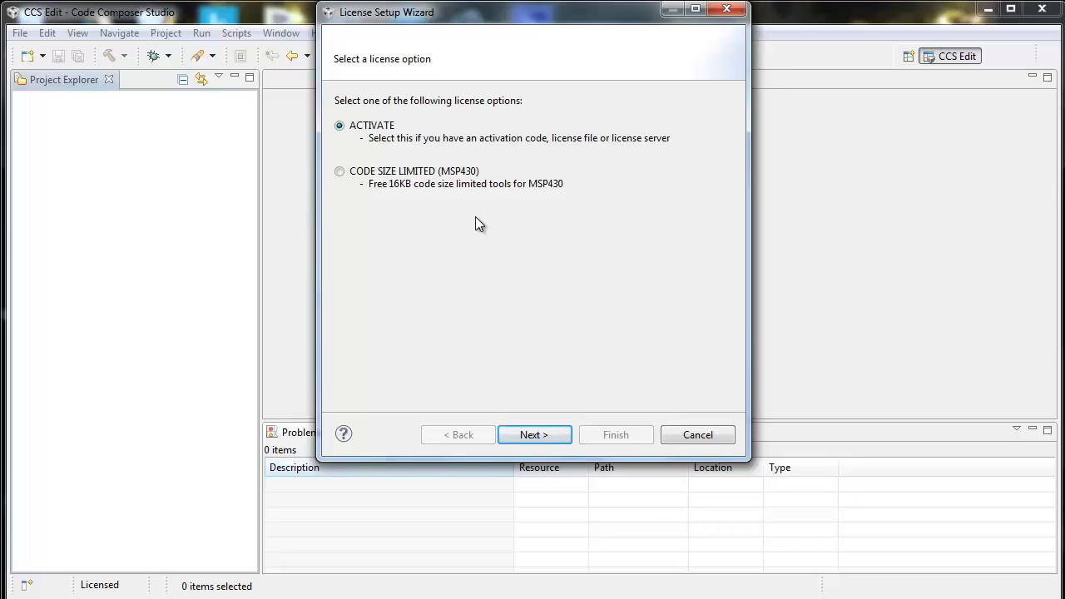
{"action": "mouse_move", "coordinate": [425, 65]}
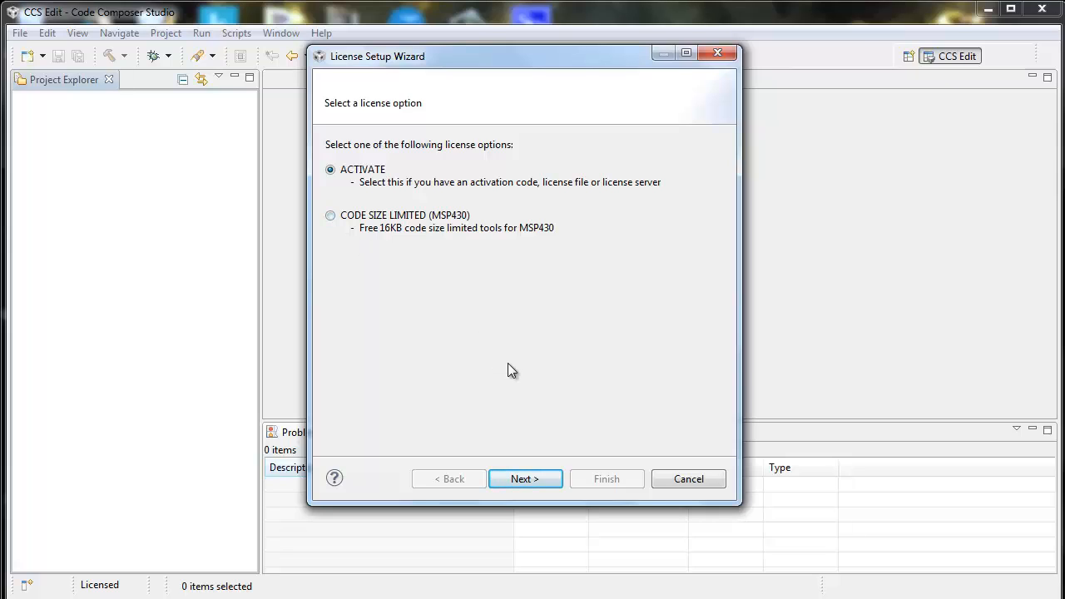
{"action": "mouse_move", "coordinate": [574, 368]}
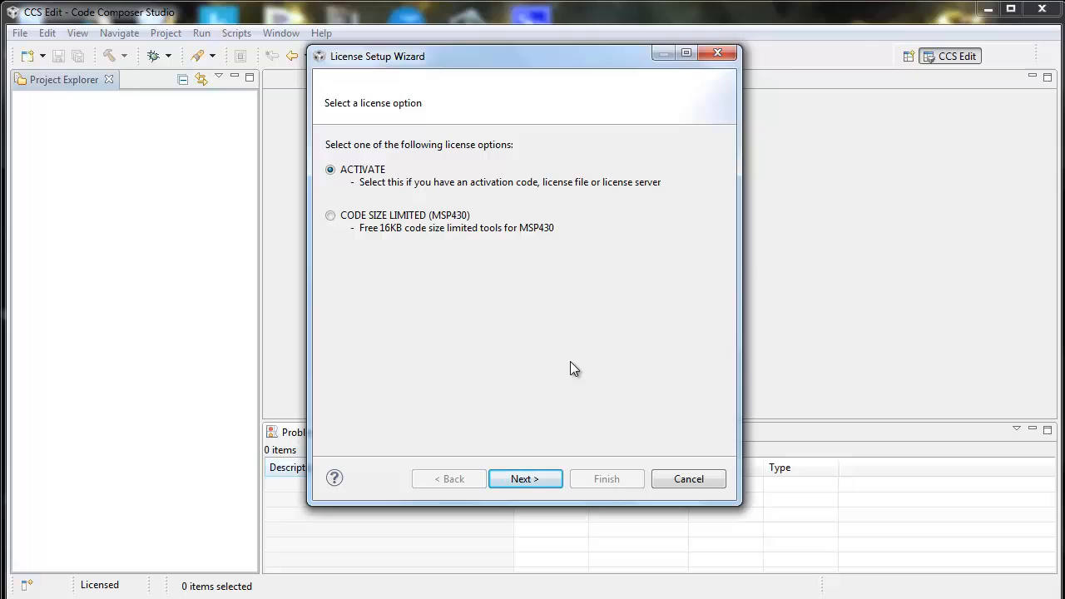
{"action": "mouse_move", "coordinate": [612, 381]}
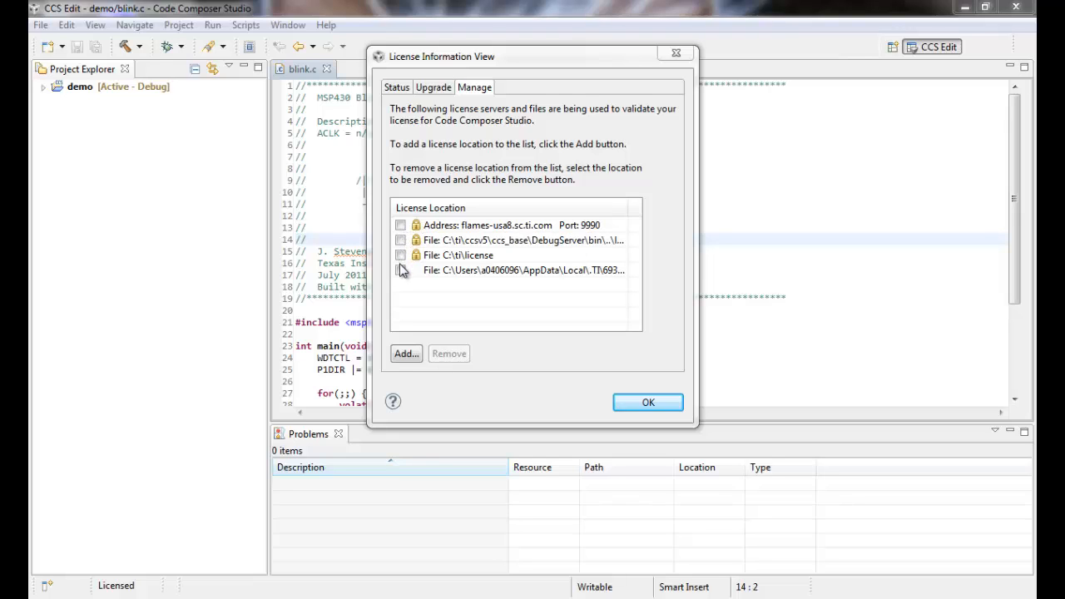
{"action": "mouse_move", "coordinate": [403, 285]}
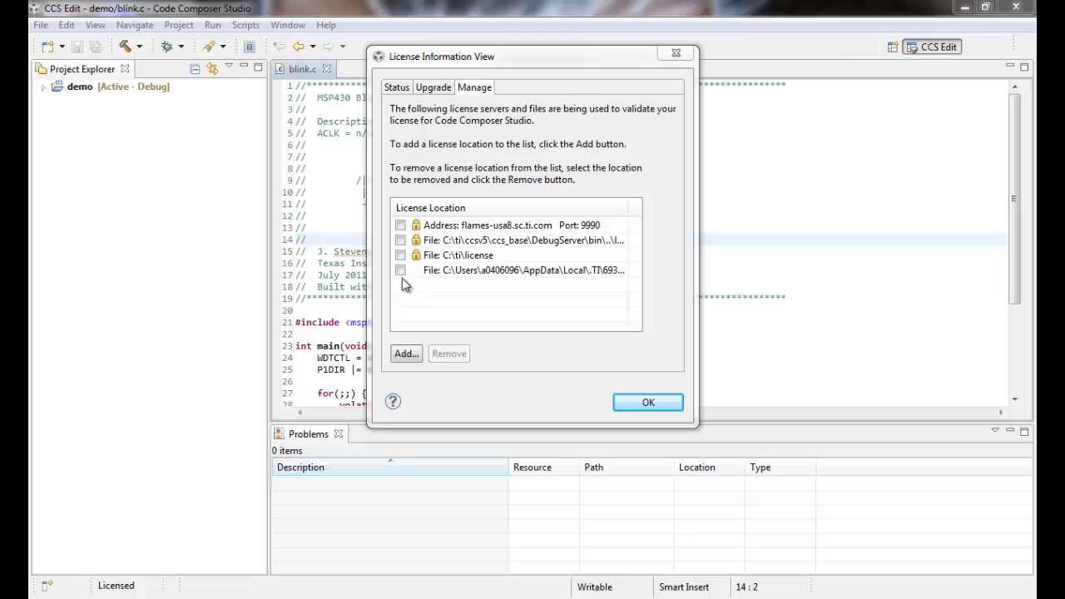
{"action": "mouse_move", "coordinate": [417, 296]}
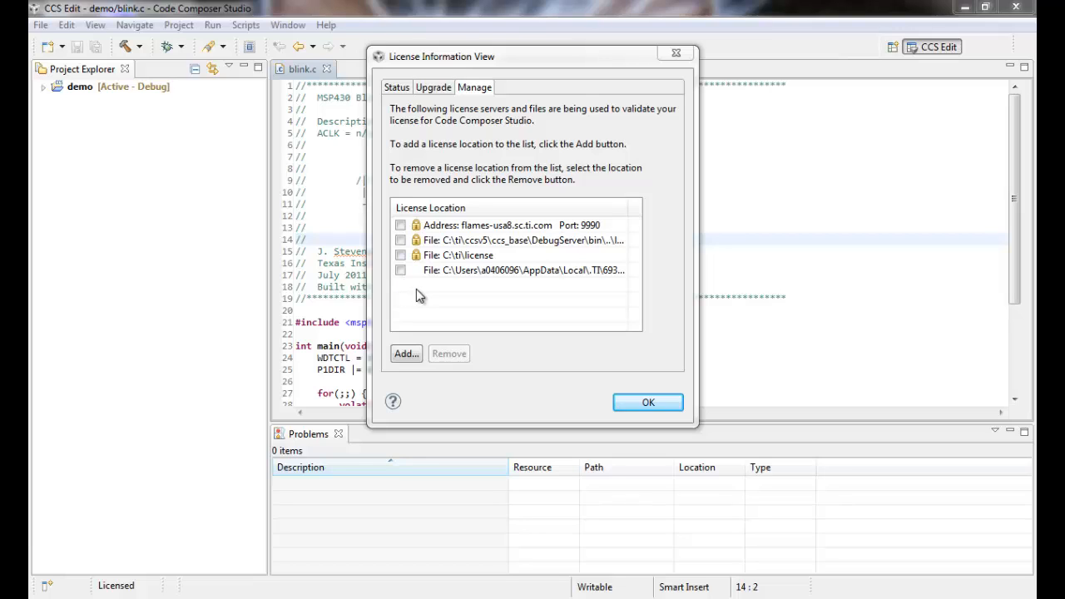